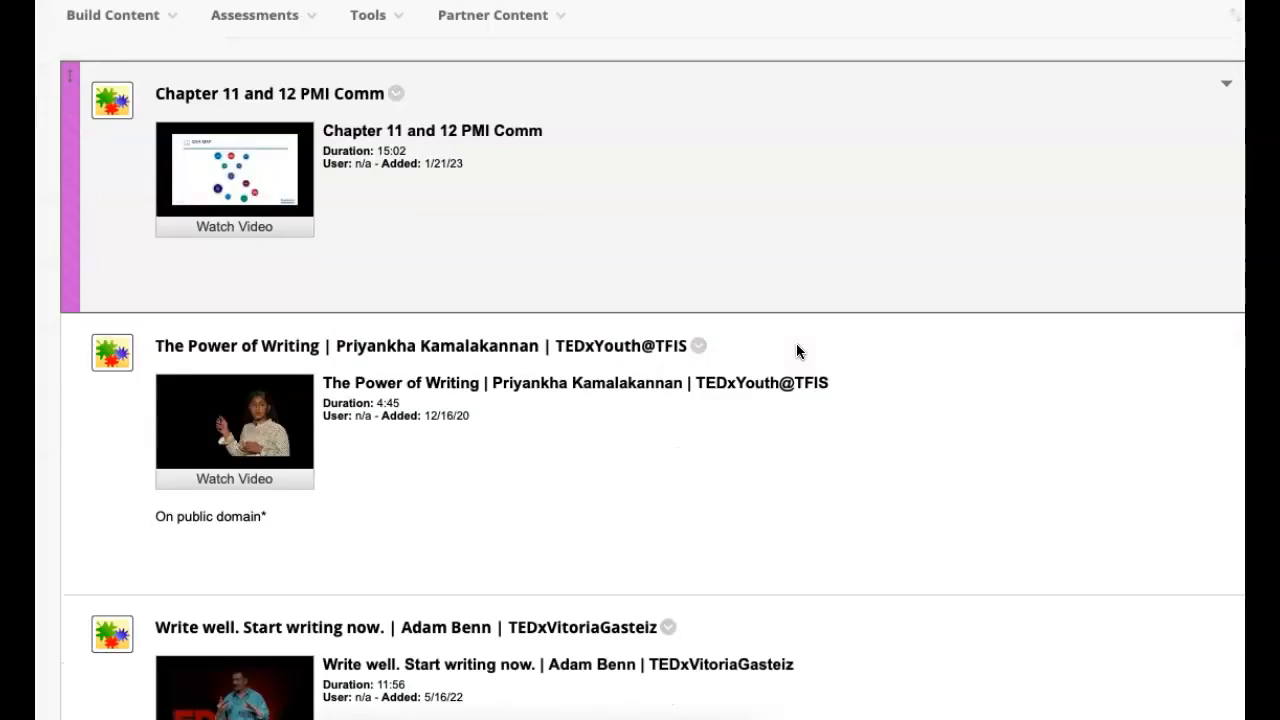
scroll(down, 3)
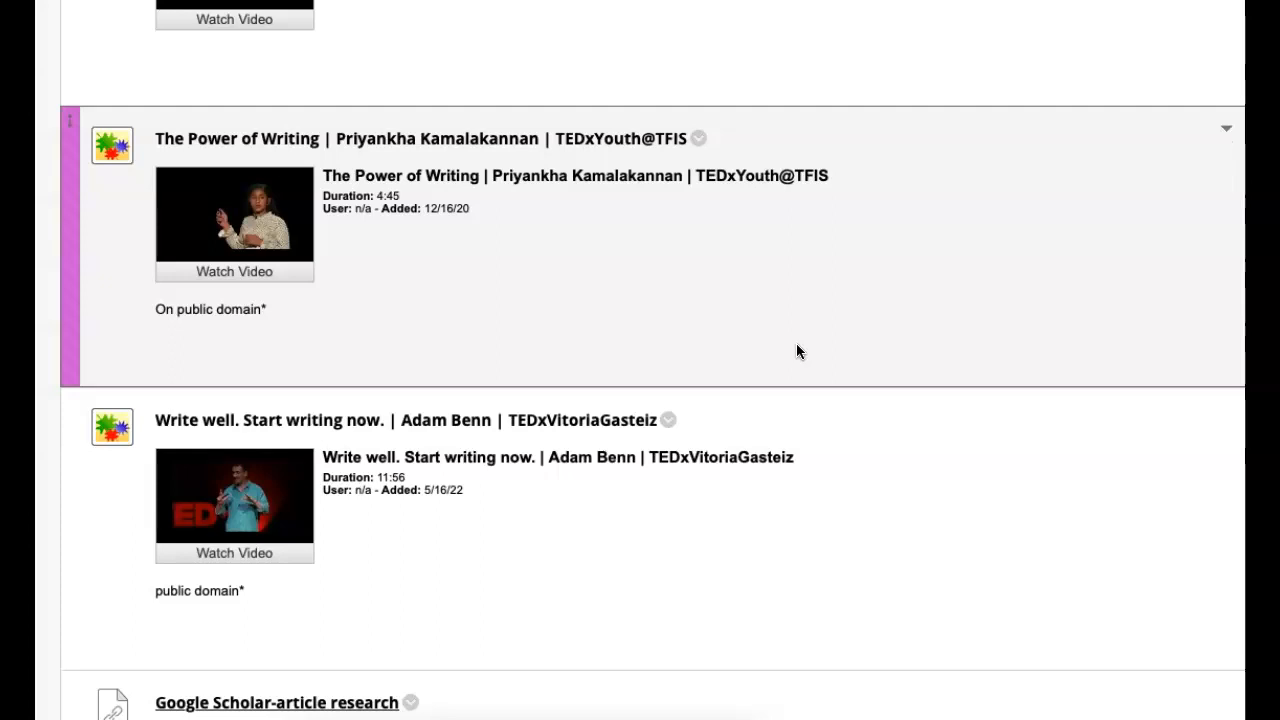
scroll(down, 3)
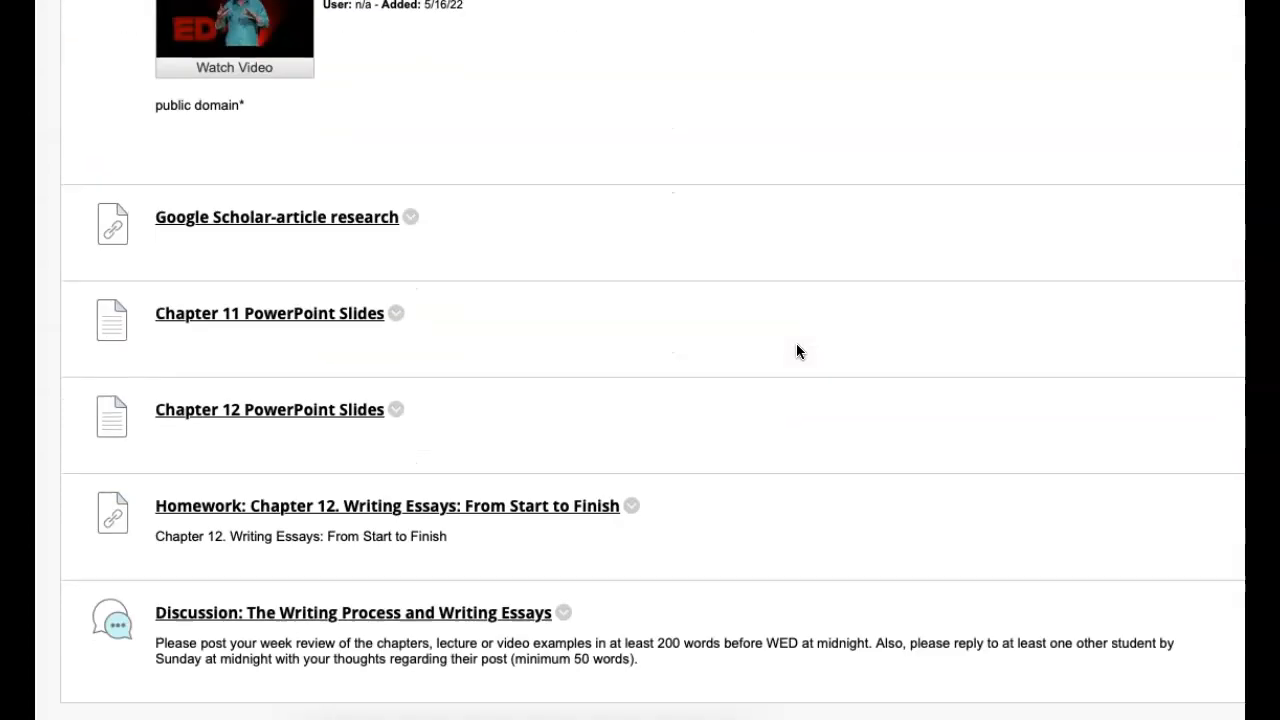